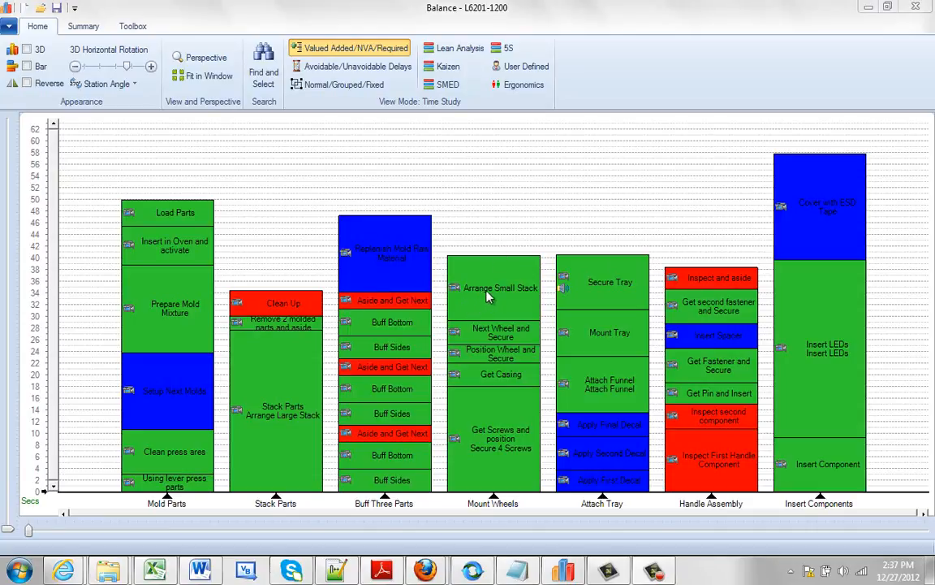
mouse_move(483, 345)
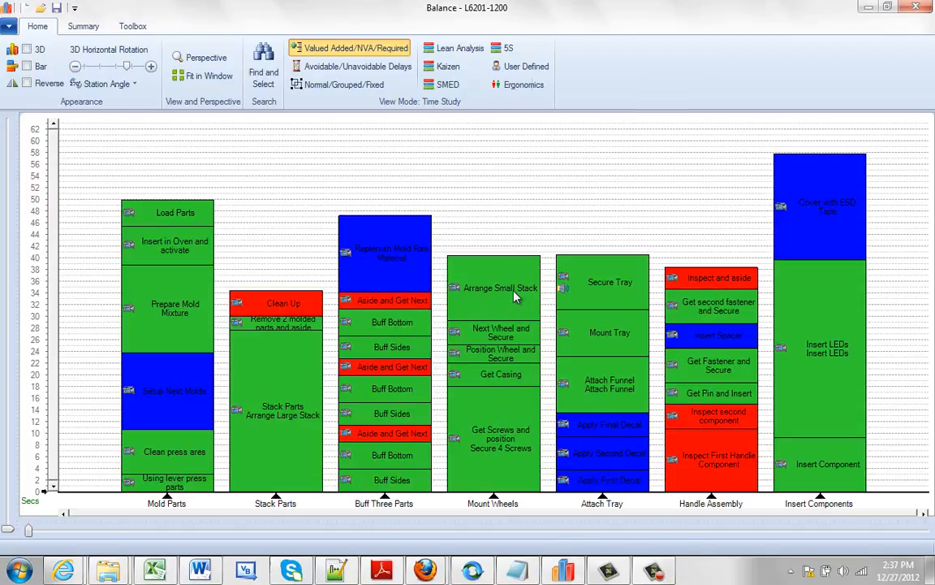
Turn on Descriptives and Time so every activity block shows its duration, then reopen the label menu
right_click(501, 287)
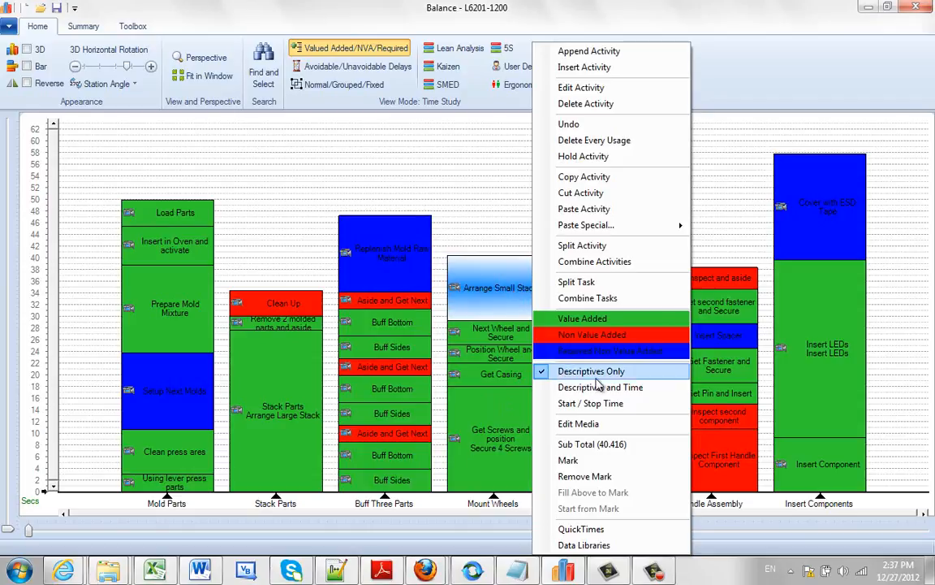
left_click(591, 371)
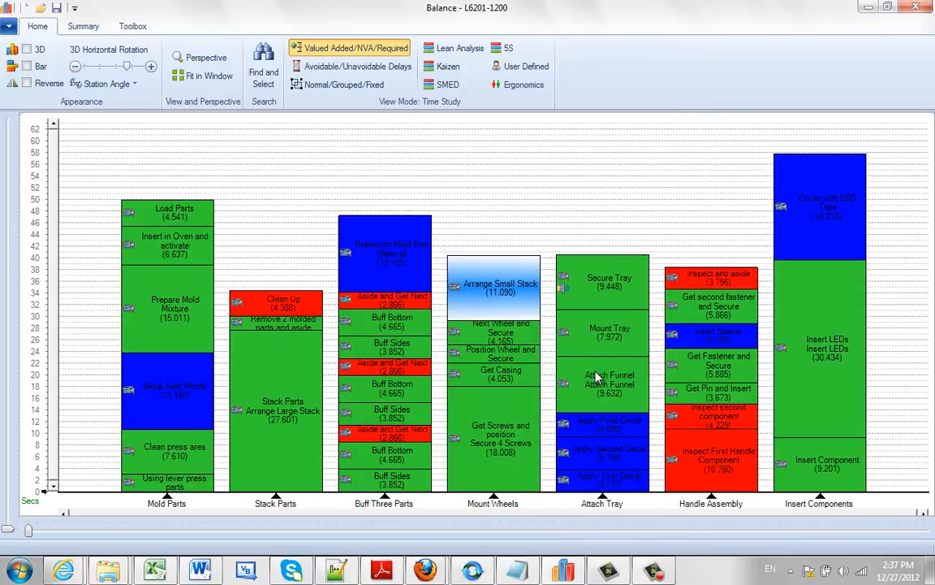
mouse_move(520, 305)
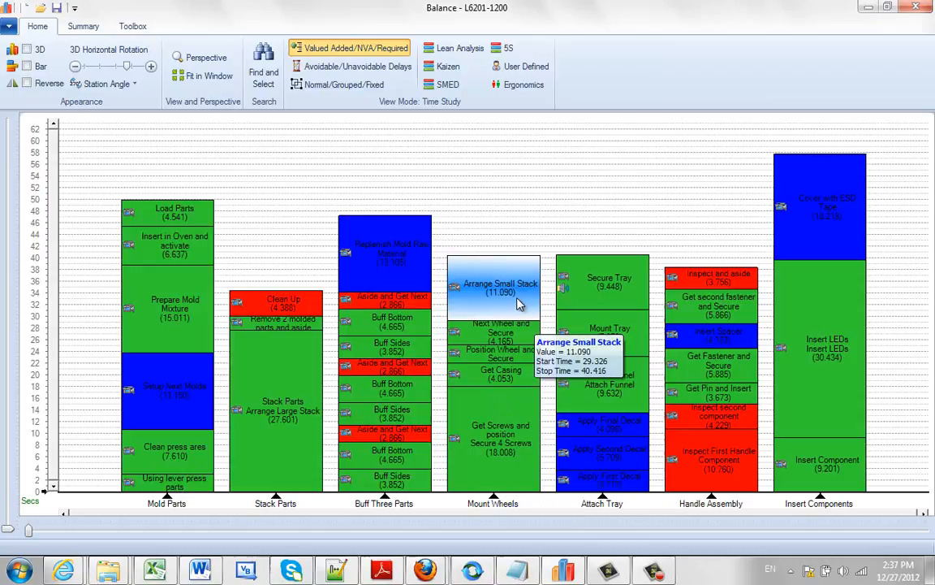
right_click(501, 289)
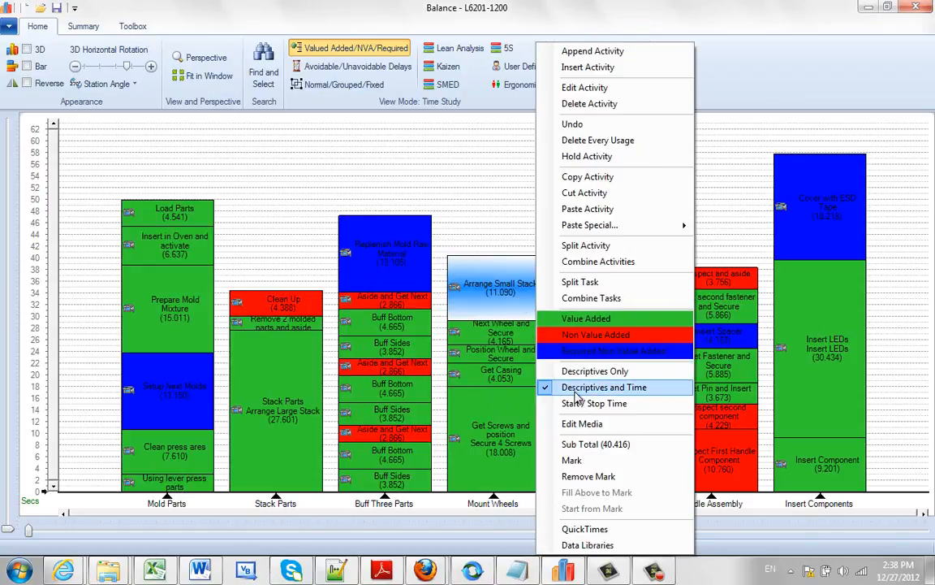
mouse_move(594, 403)
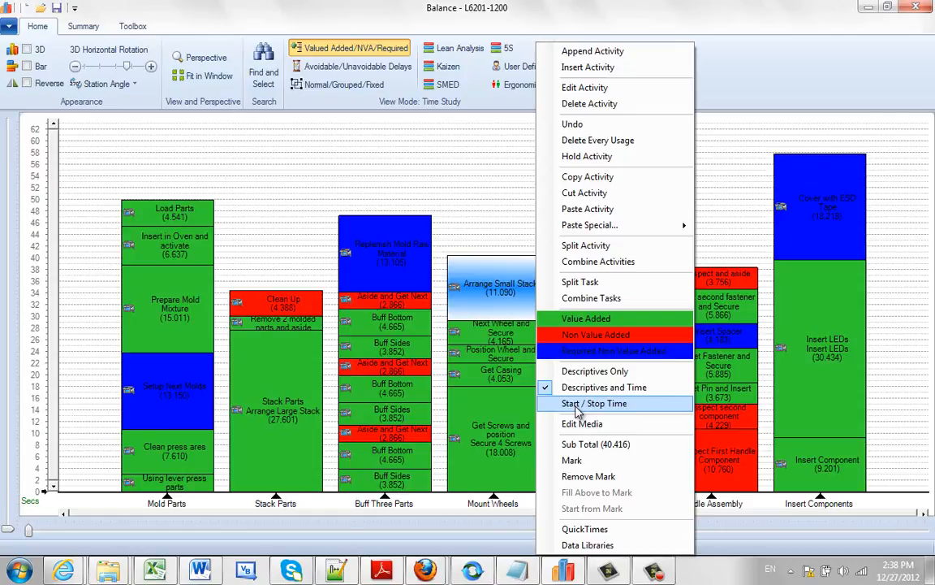
Add Start / Stop Time labels, then uncheck Descriptives and Time and Start / Stop Time
left_click(594, 403)
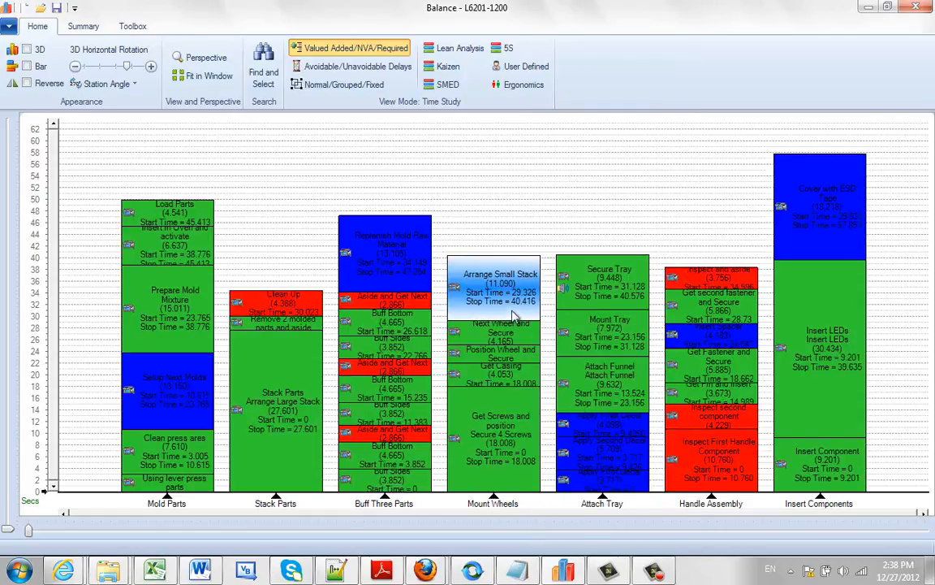
right_click(501, 292)
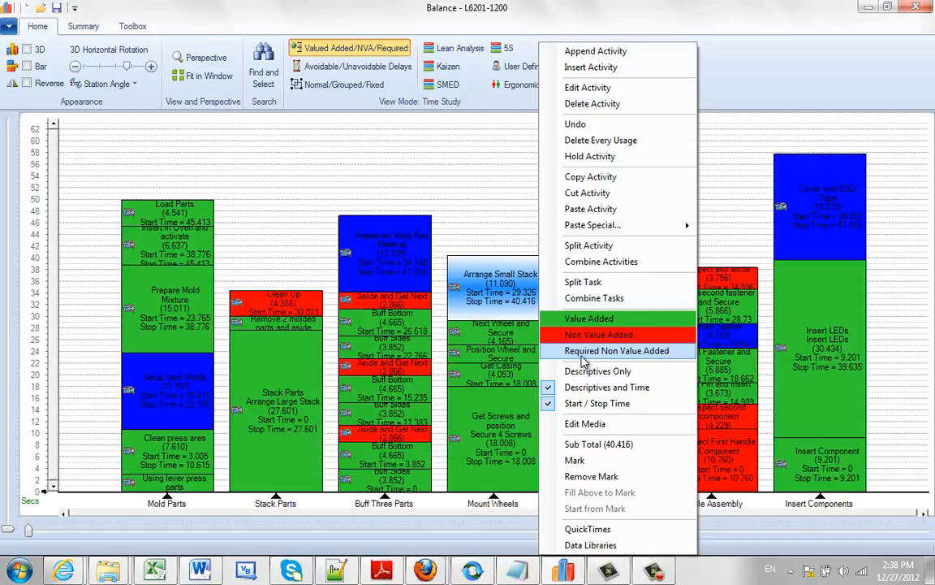
left_click(617, 350)
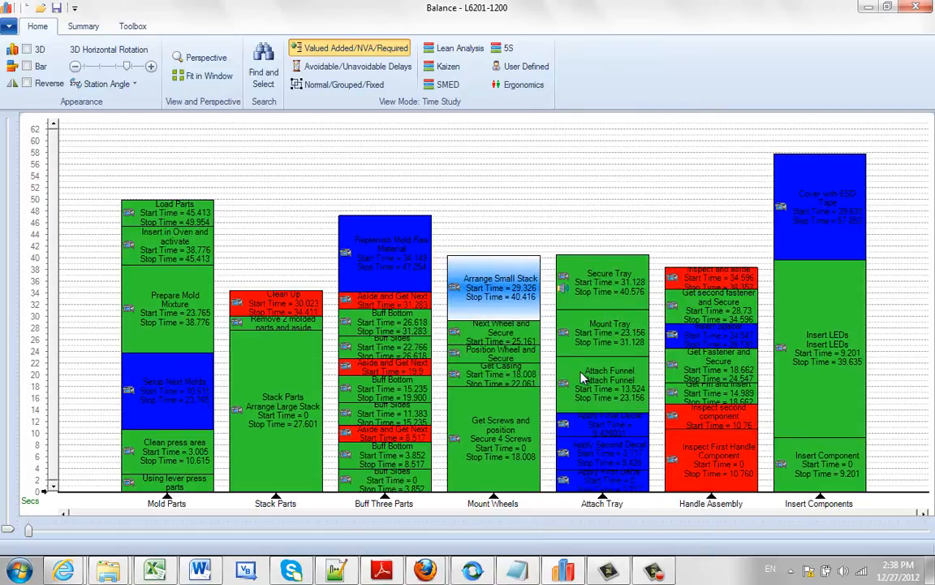
right_click(583, 376)
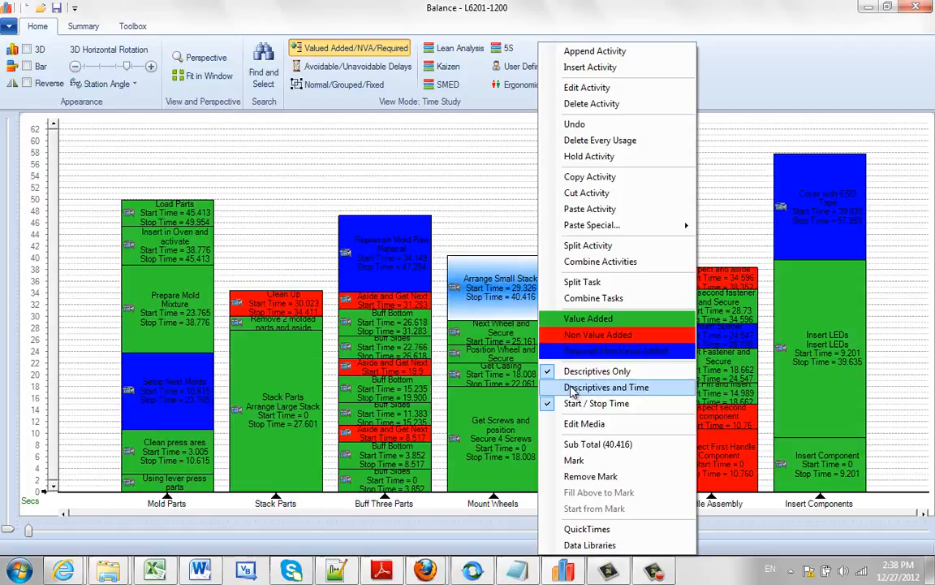
left_click(597, 370)
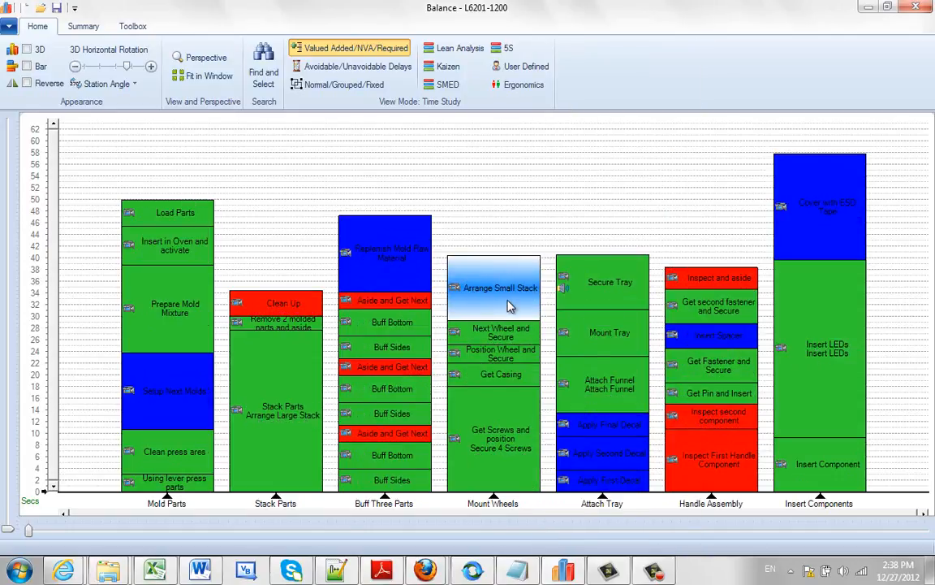
Reopen the activity block context menu, showing Descriptives Only still checked
right_click(501, 288)
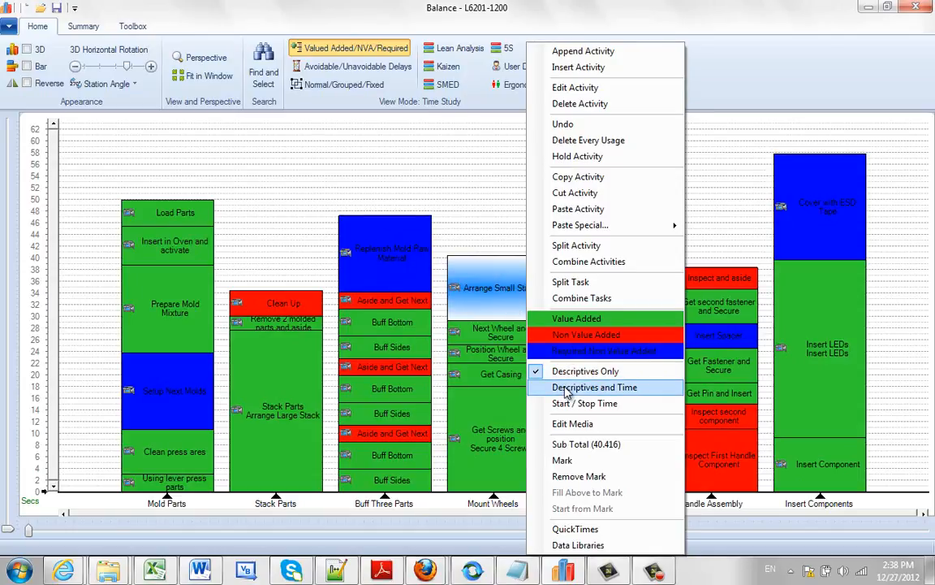
mouse_move(572, 404)
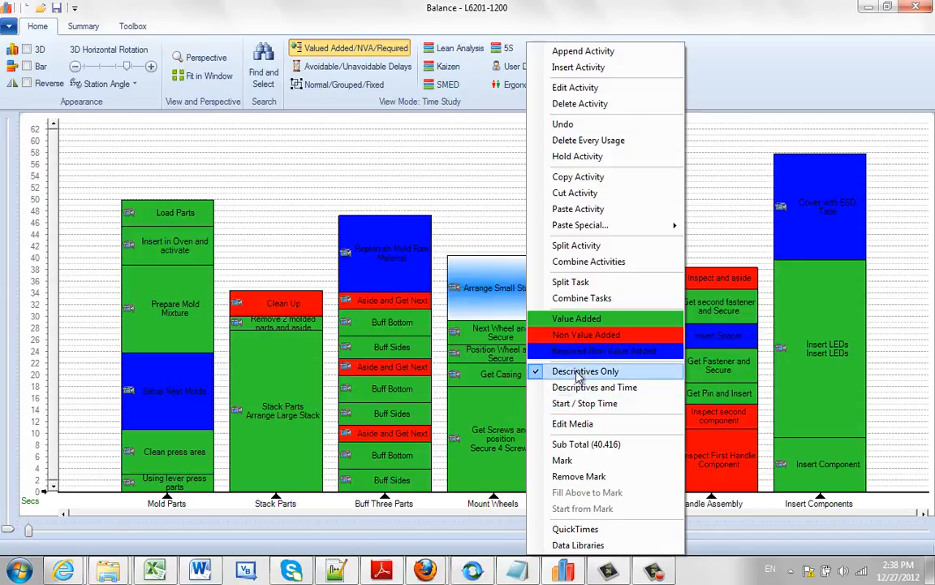
mouse_move(594, 386)
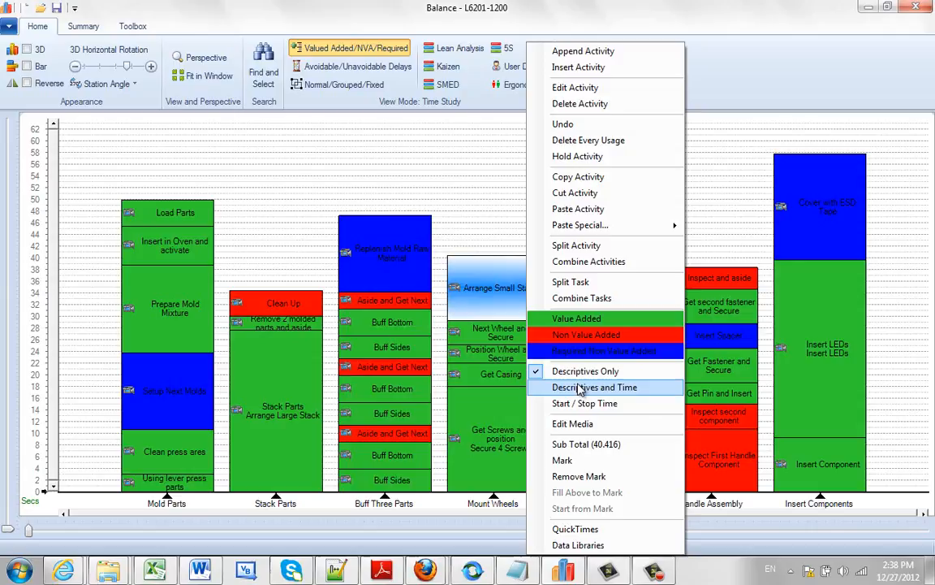